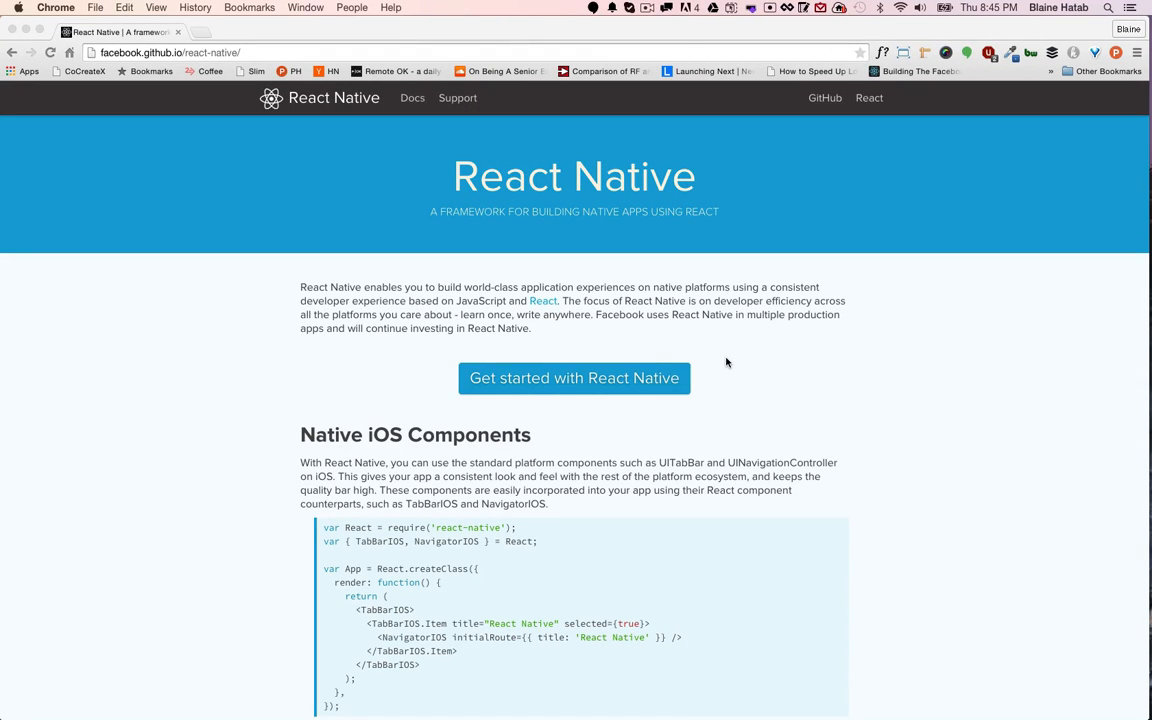
mouse_move(770, 377)
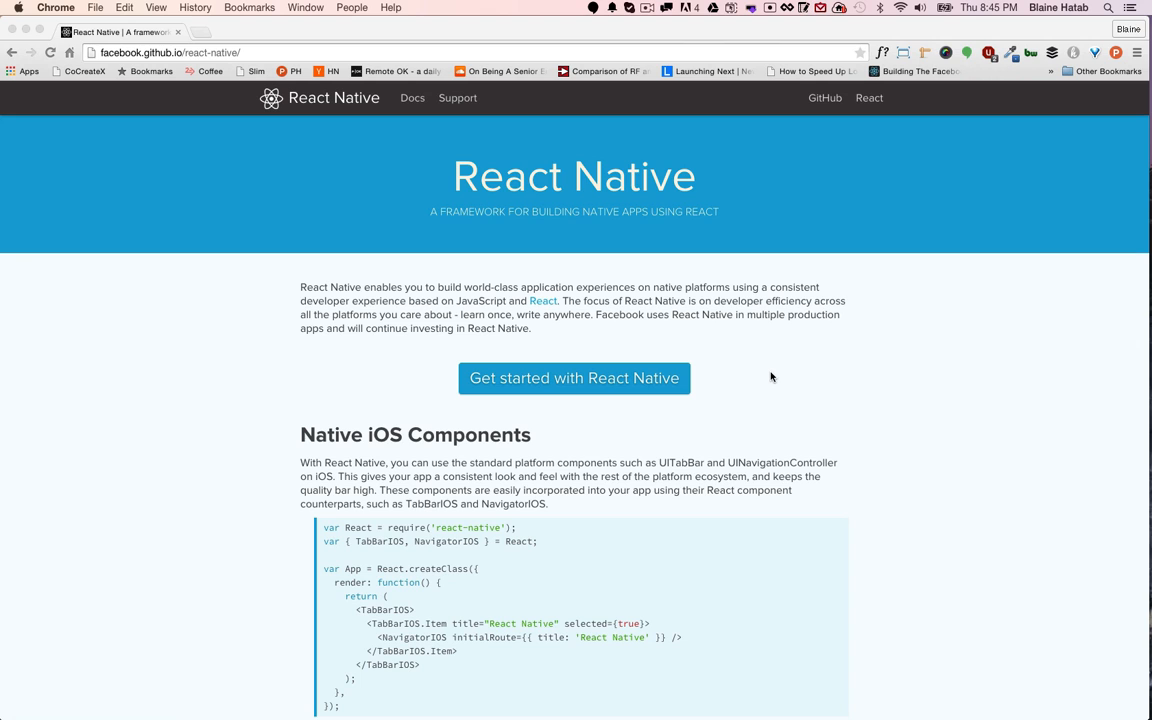
mouse_move(583, 377)
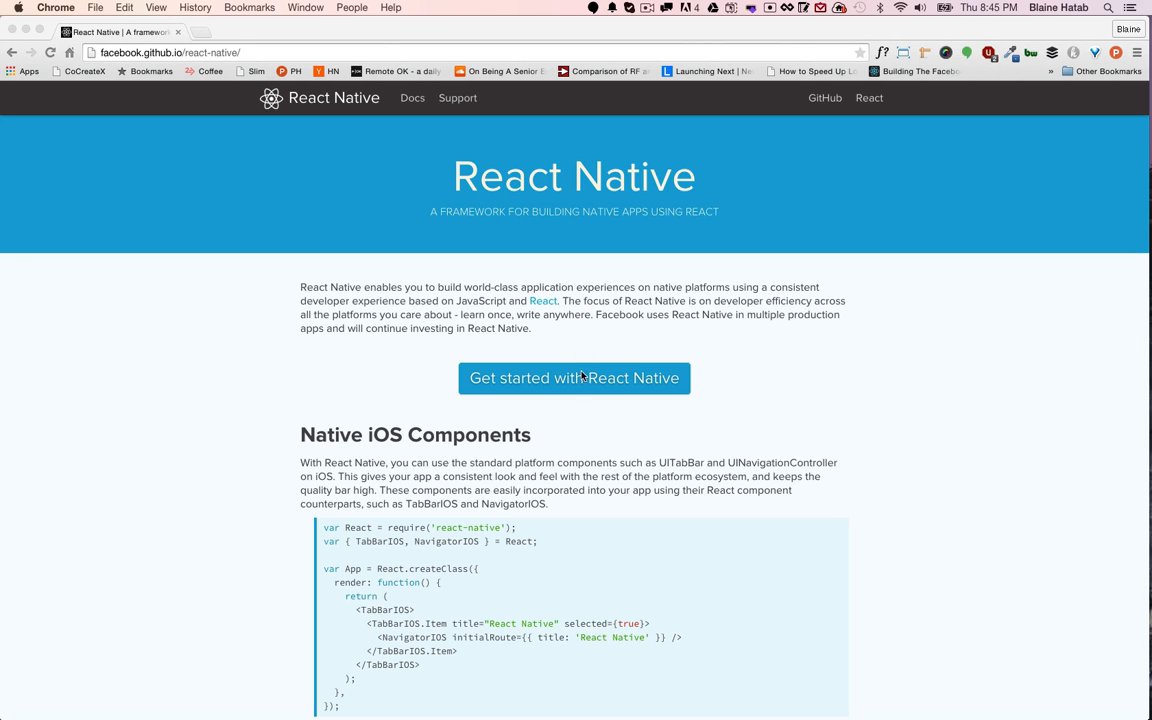
- Open the React Native getting-started guide and select the brew install node command
click(574, 378)
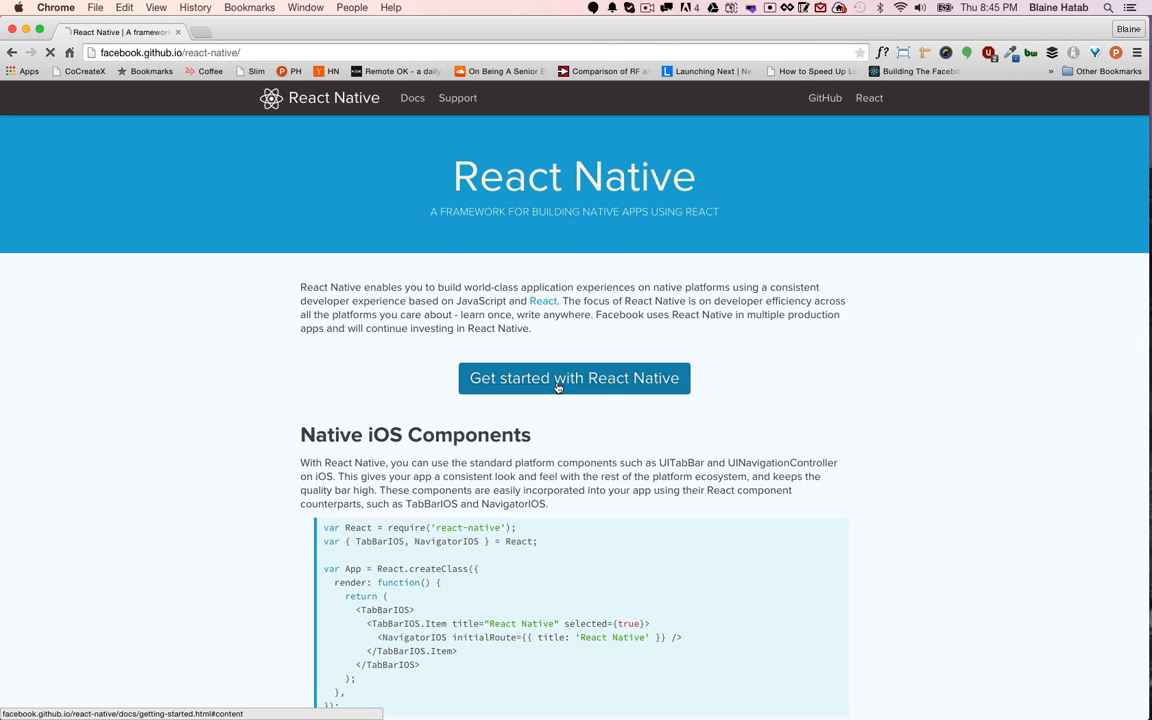
click(573, 378)
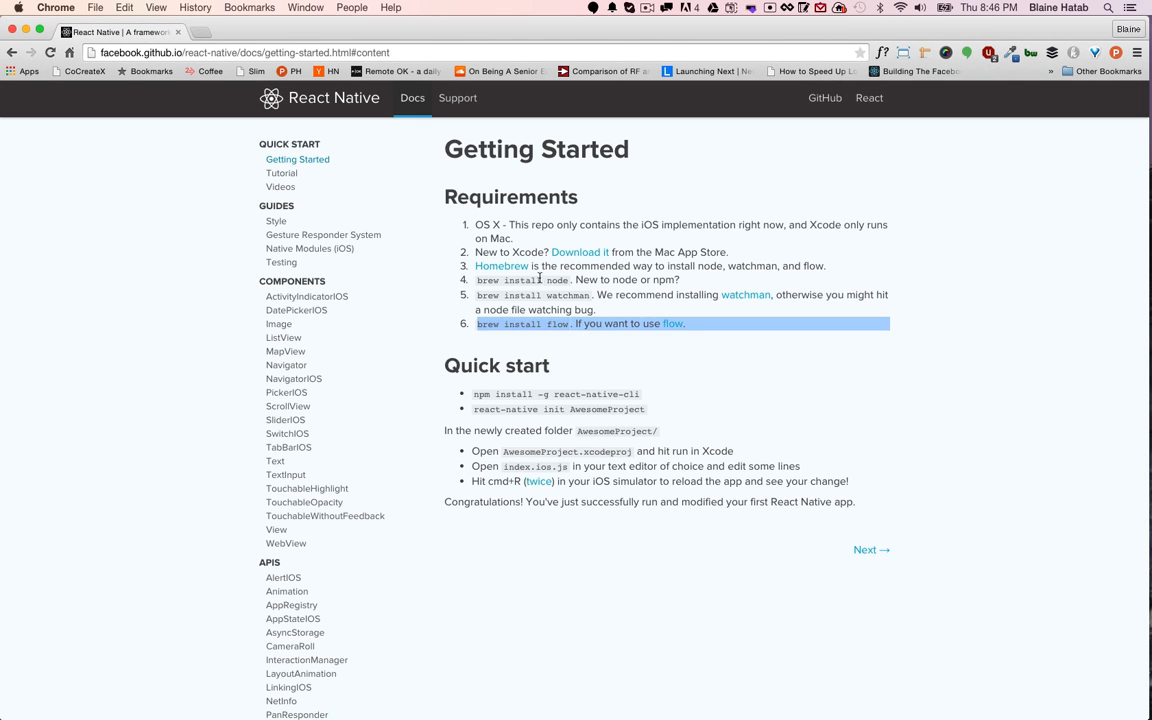
double_click(604, 295)
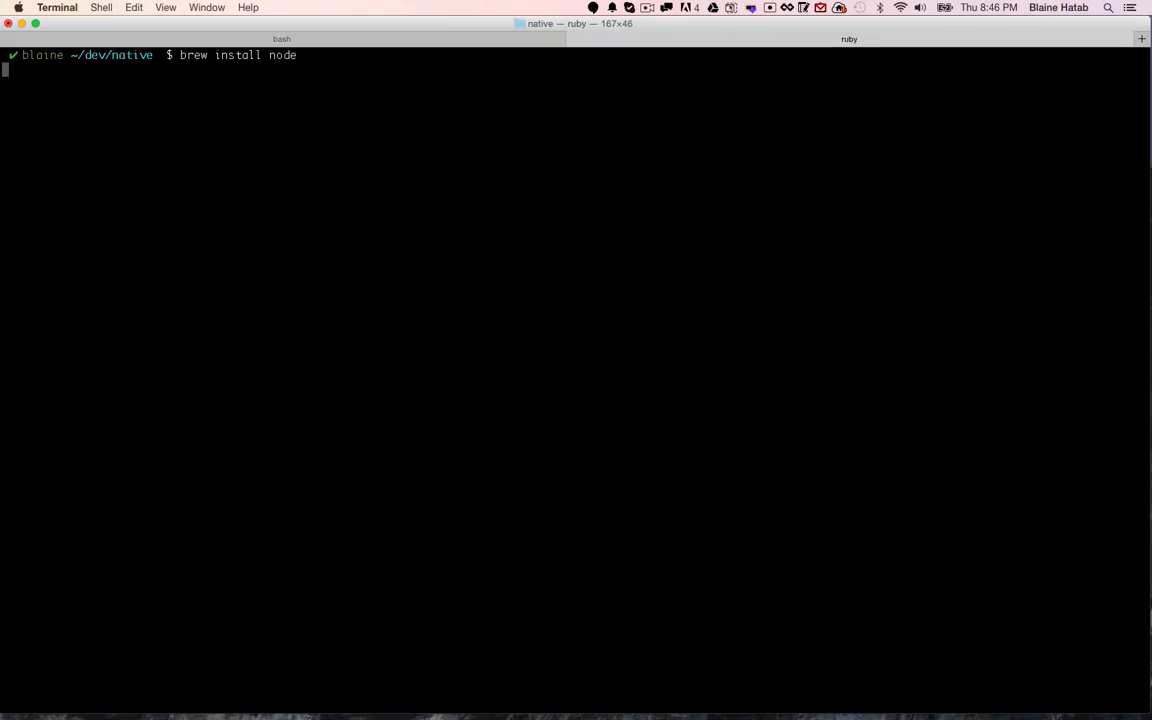
- Run brew install node, then start typing brew install watchman
key(Return)
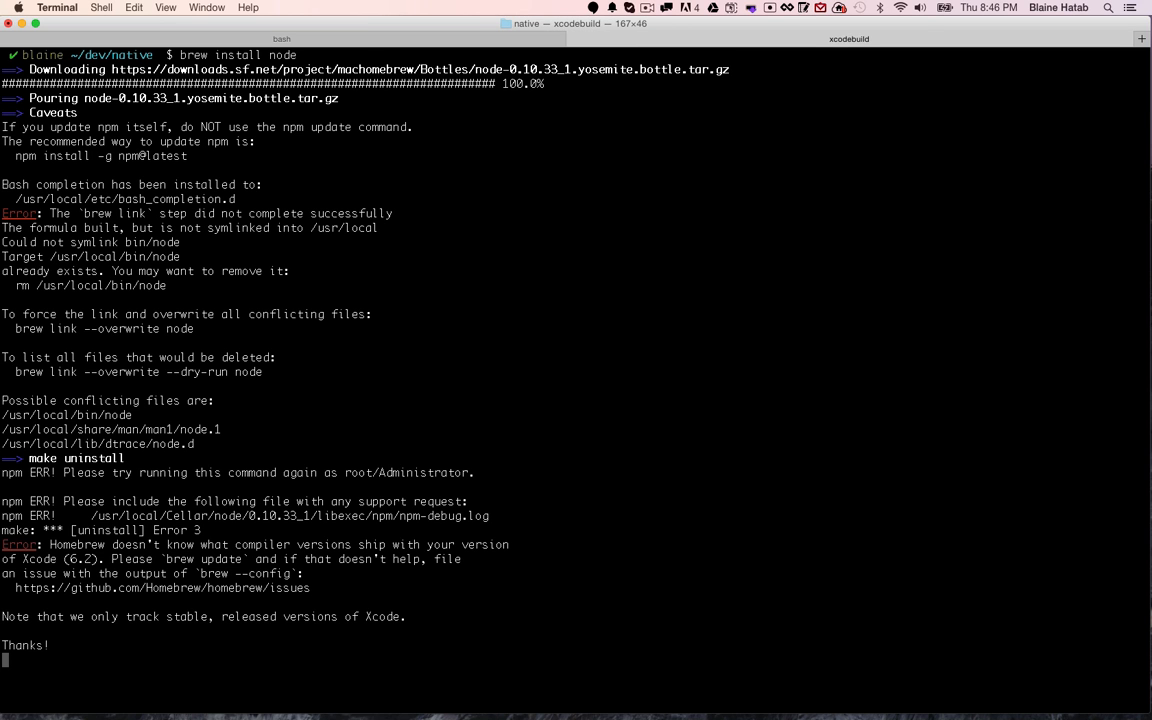
text(brew install watchman)
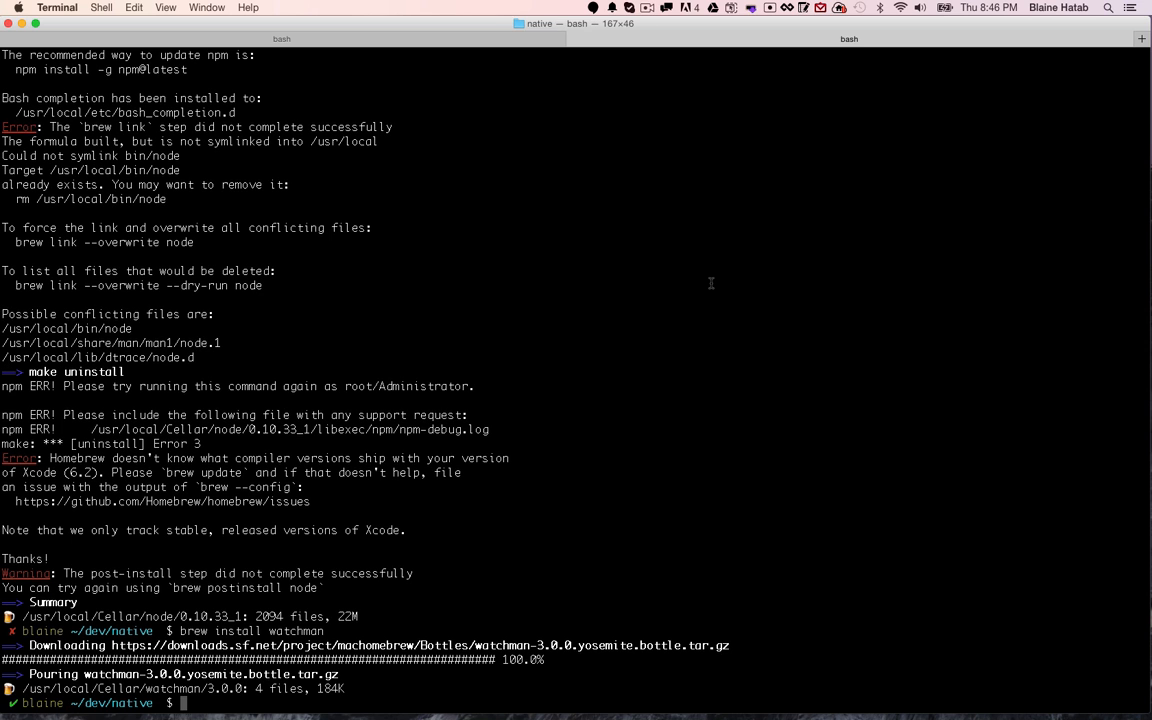
mouse_move(667, 305)
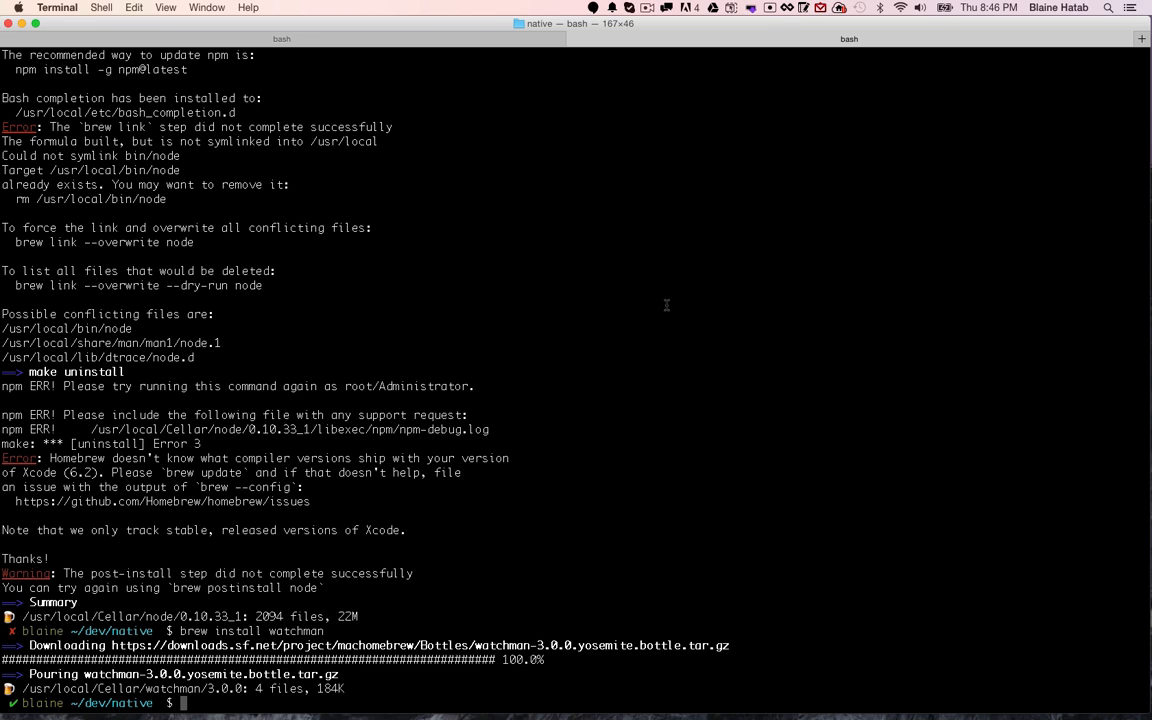
mouse_move(458, 267)
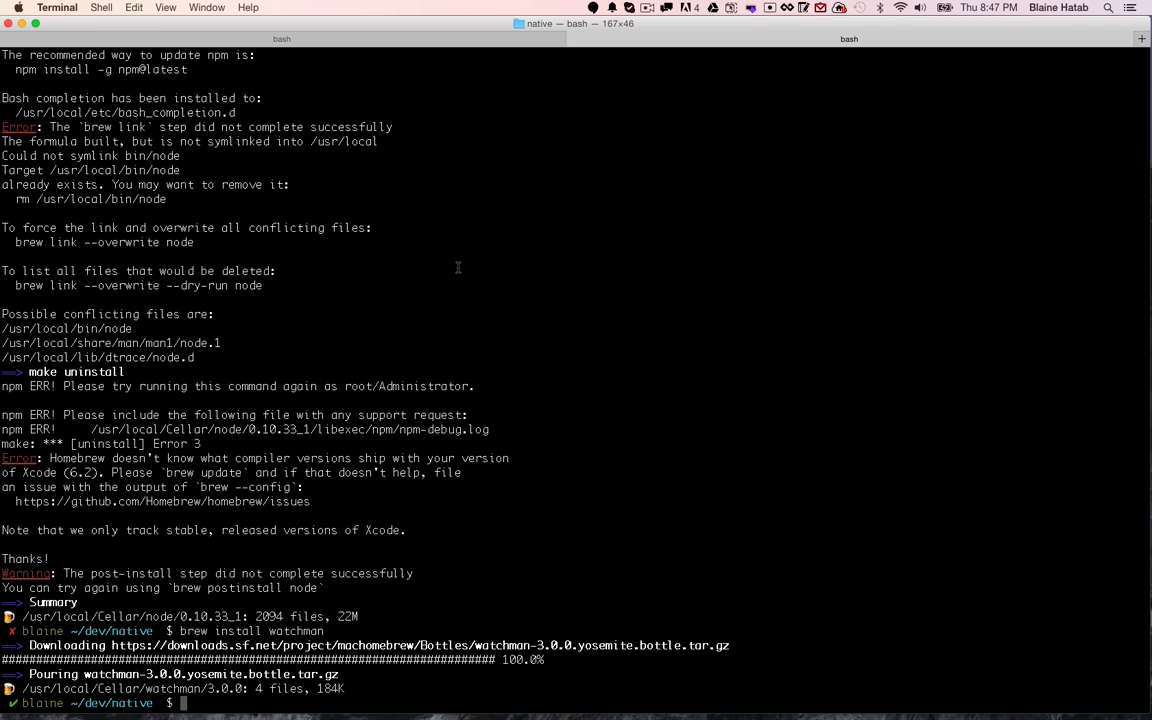
mouse_move(461, 271)
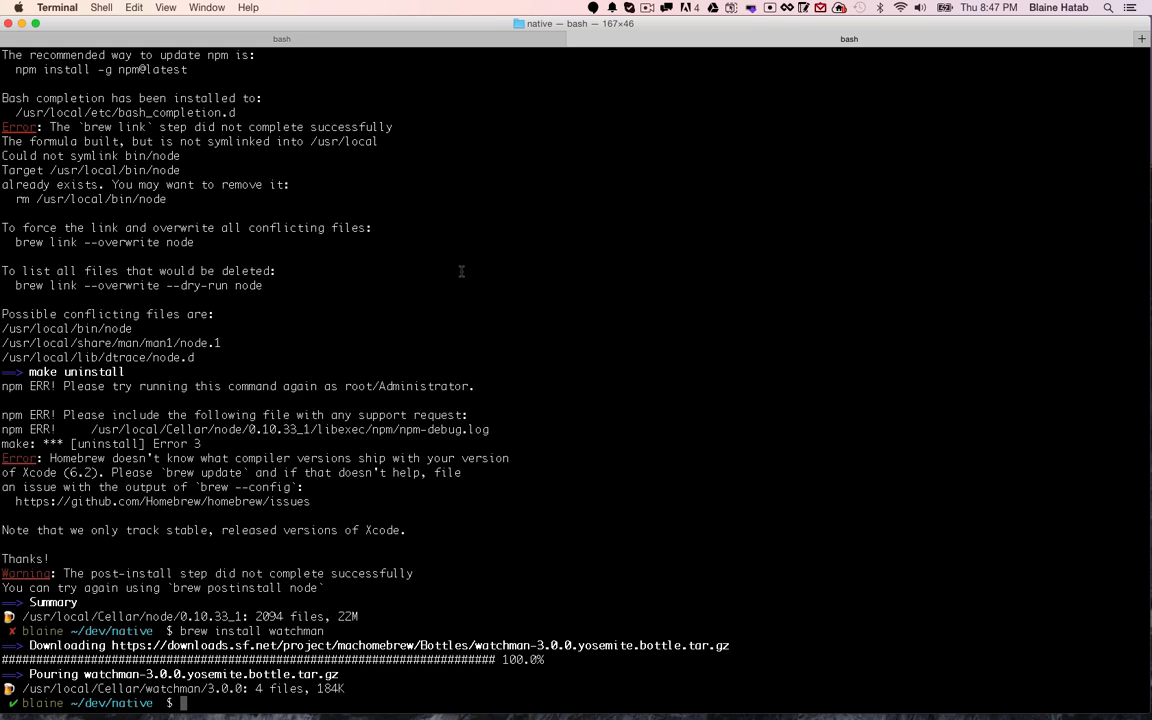
mouse_move(475, 269)
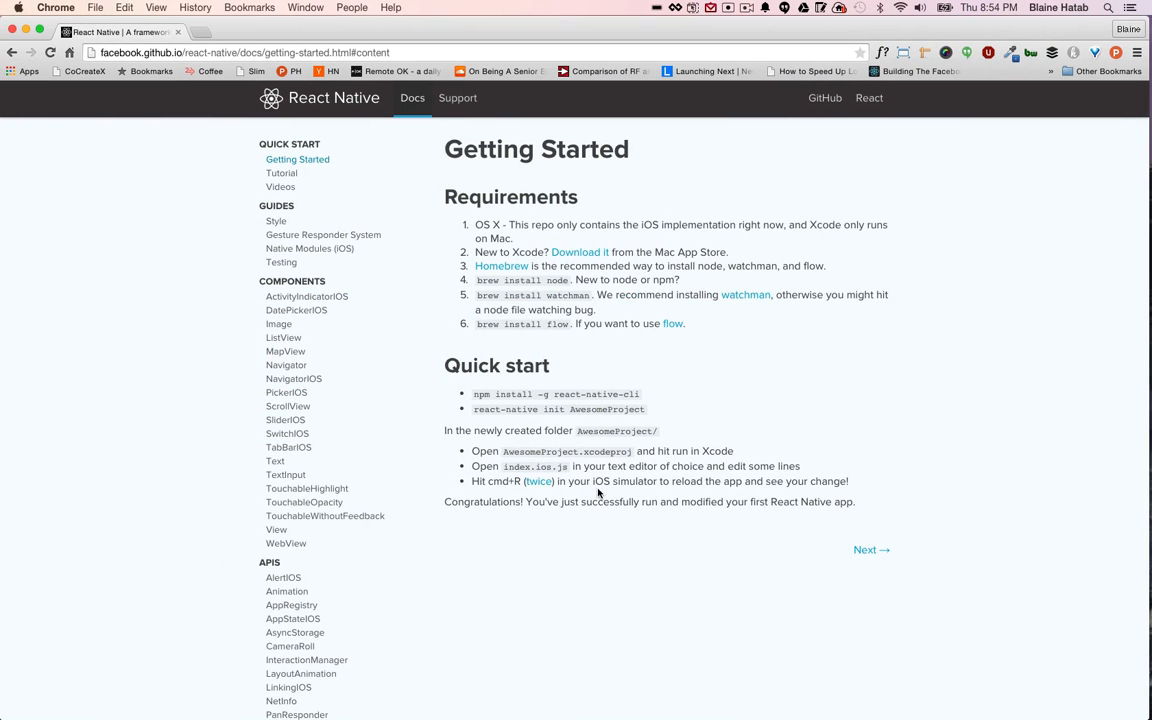
mouse_move(643, 401)
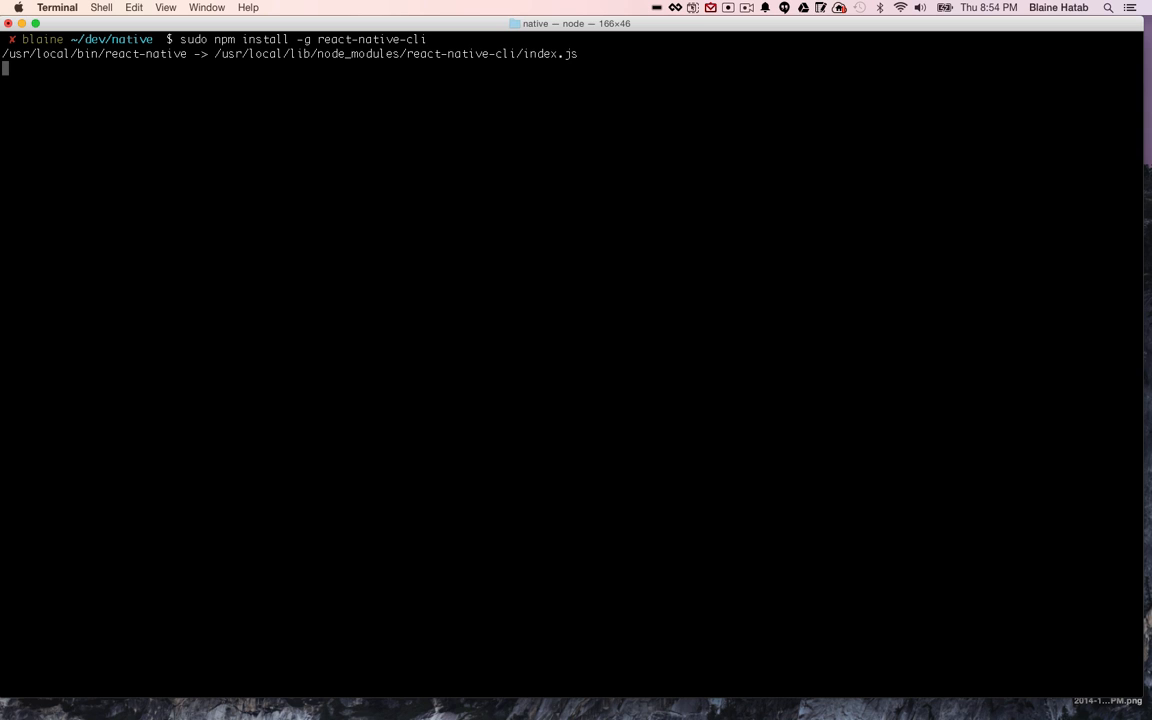
mouse_move(463, 397)
text(react-native init Reac)
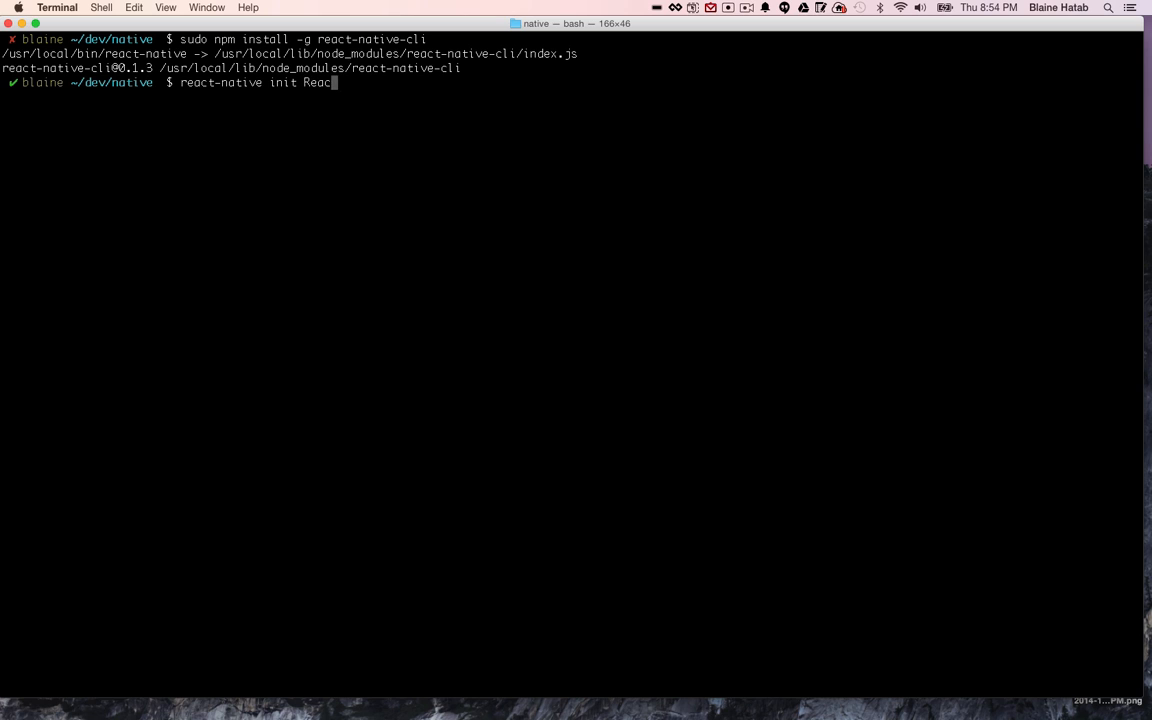
- Decline the prompt and run react-native init ReactNativeExample
text(No)
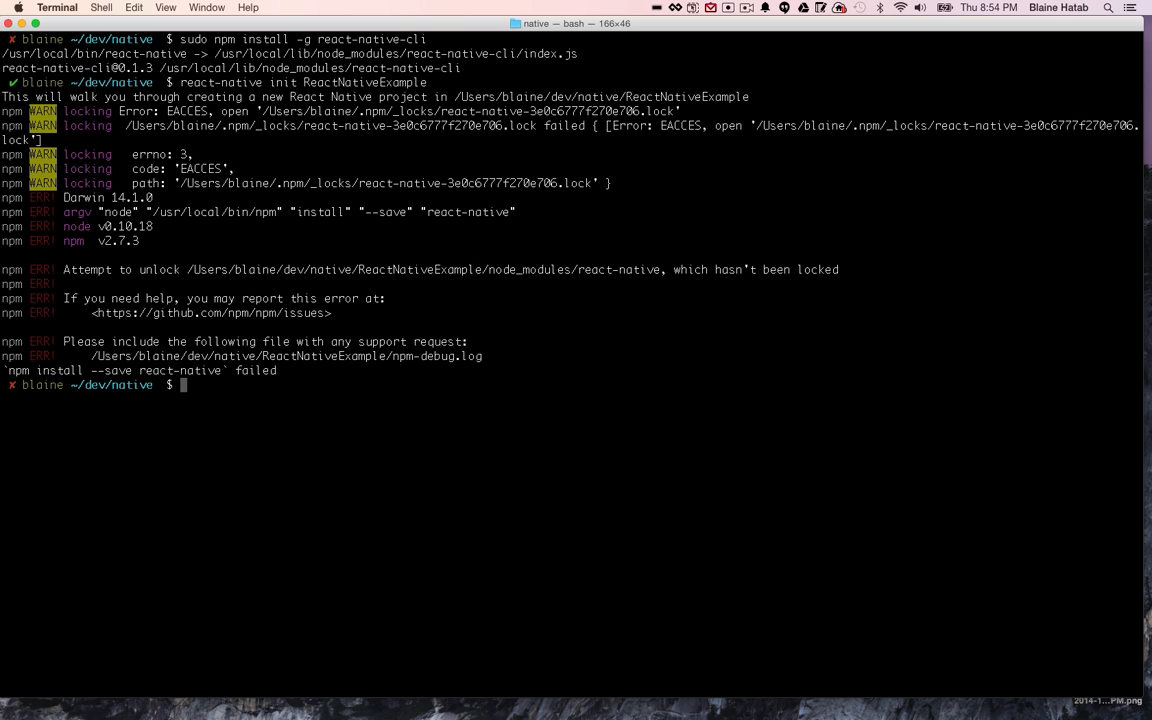
text(react-native init ReactNativeExample)
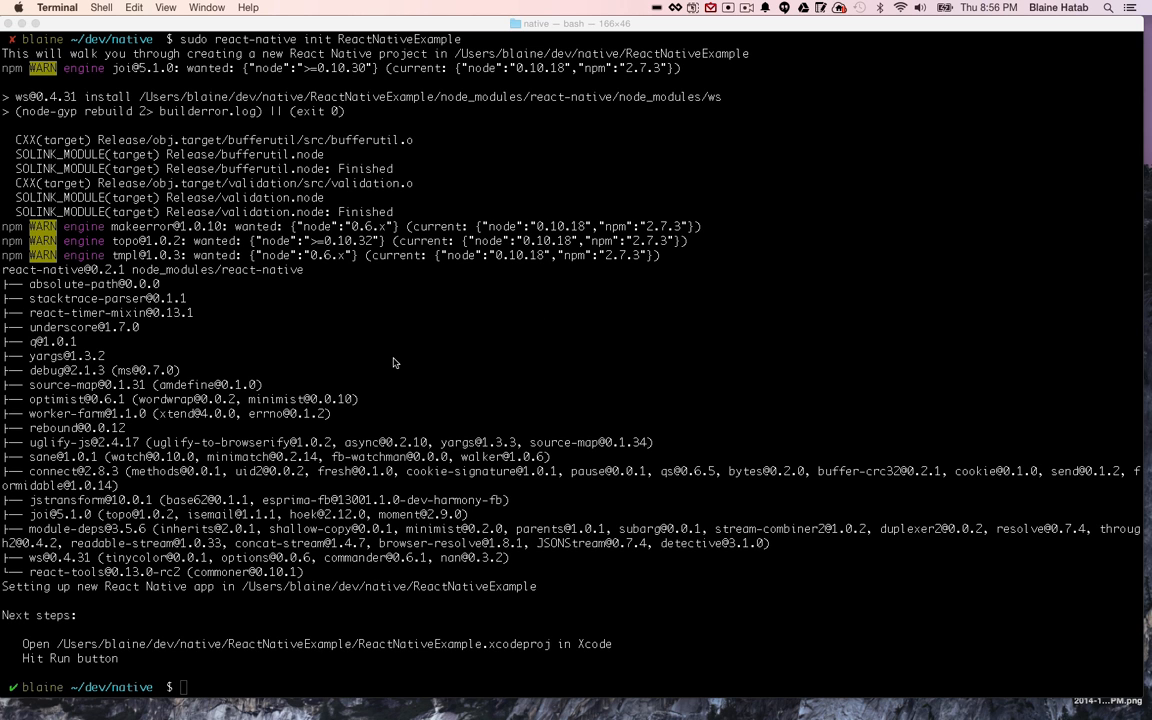
- Open the dev/native ReactNativeExample folder in Sublime Text via File > Open
click(118, 7)
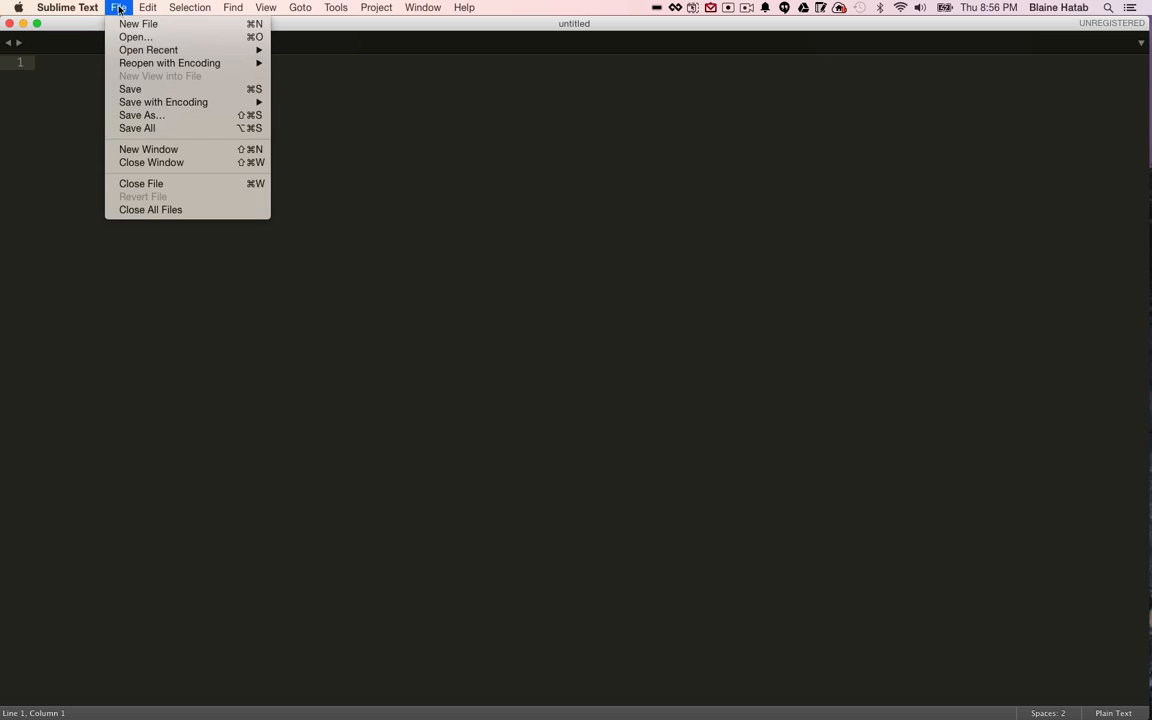
click(134, 37)
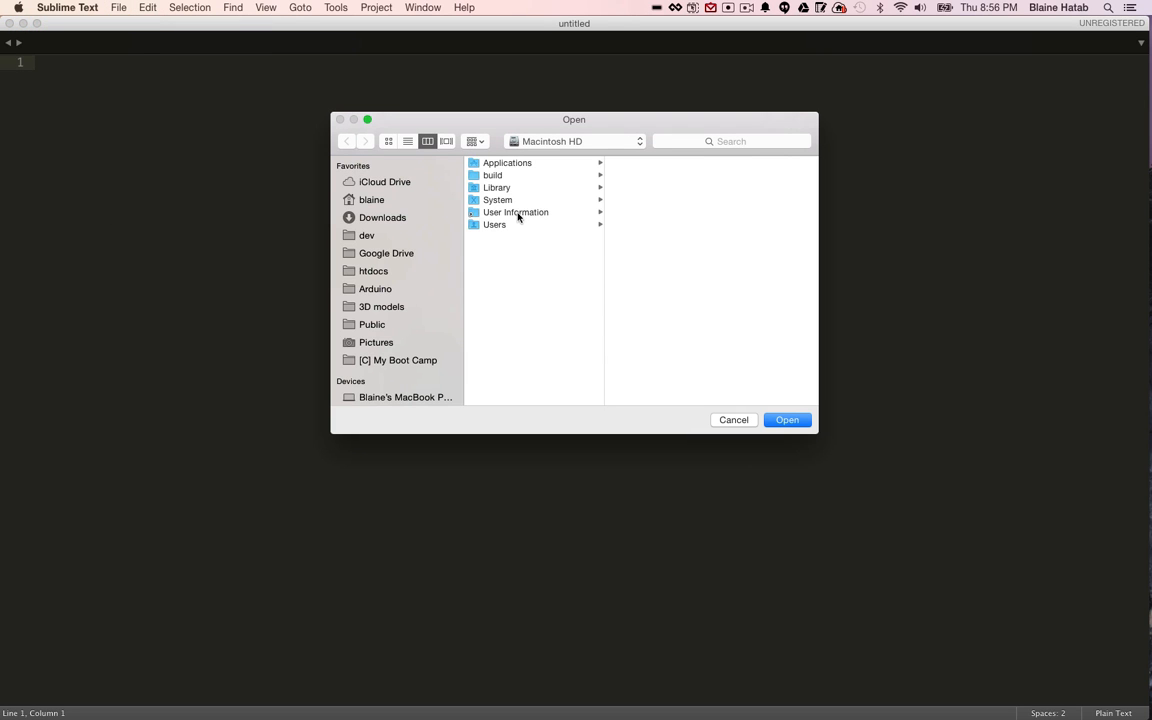
click(367, 235)
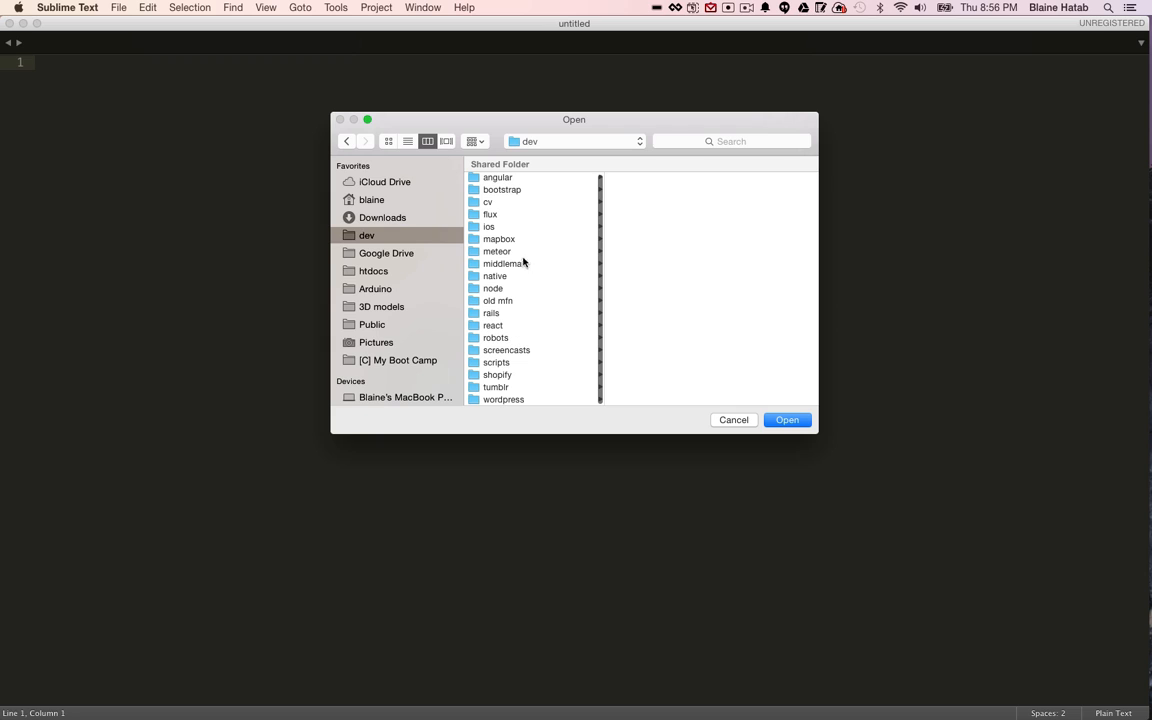
mouse_move(512, 324)
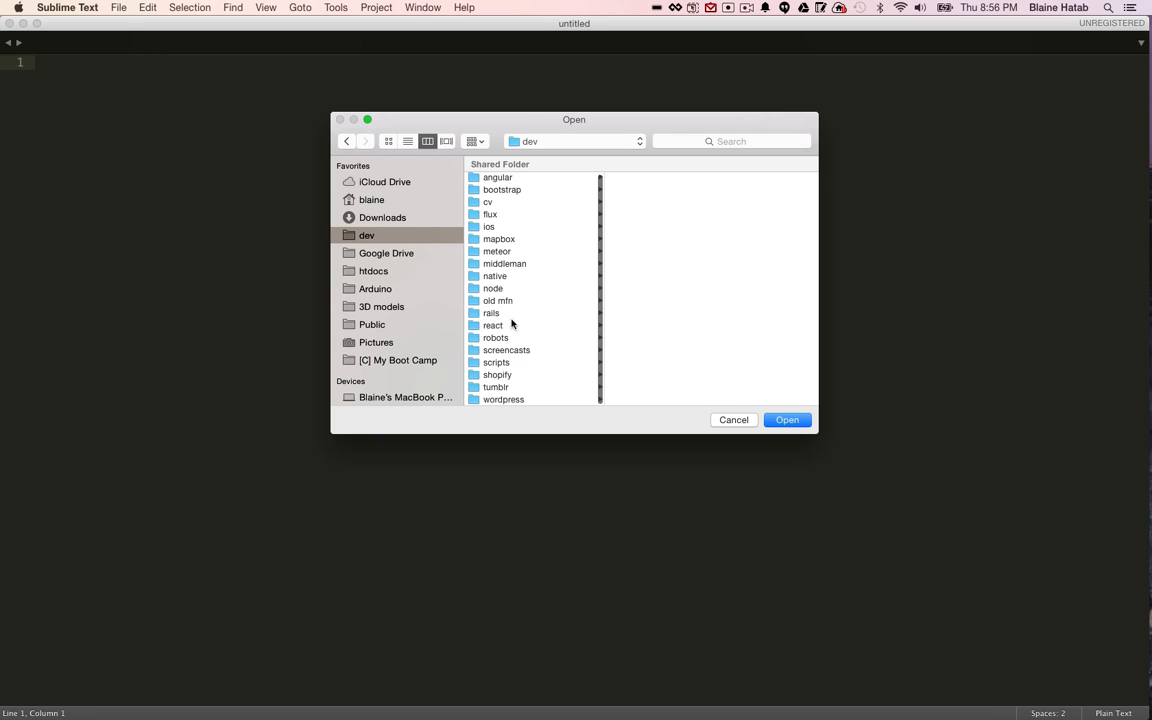
mouse_move(536, 283)
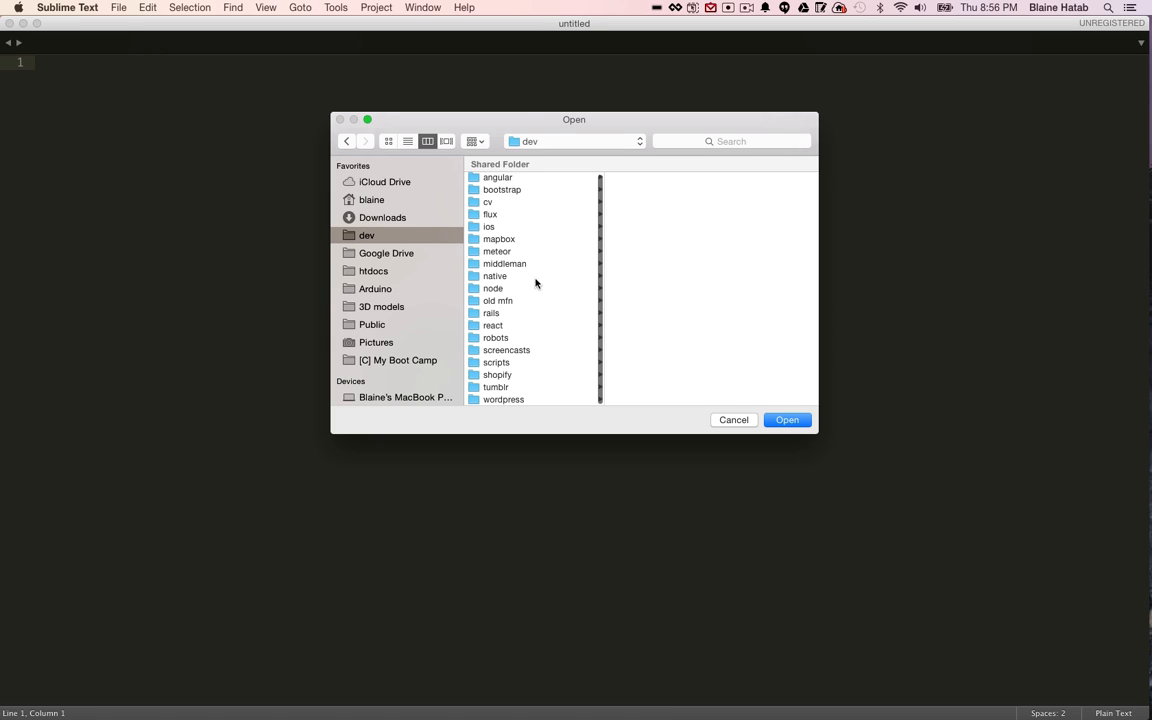
mouse_move(512, 235)
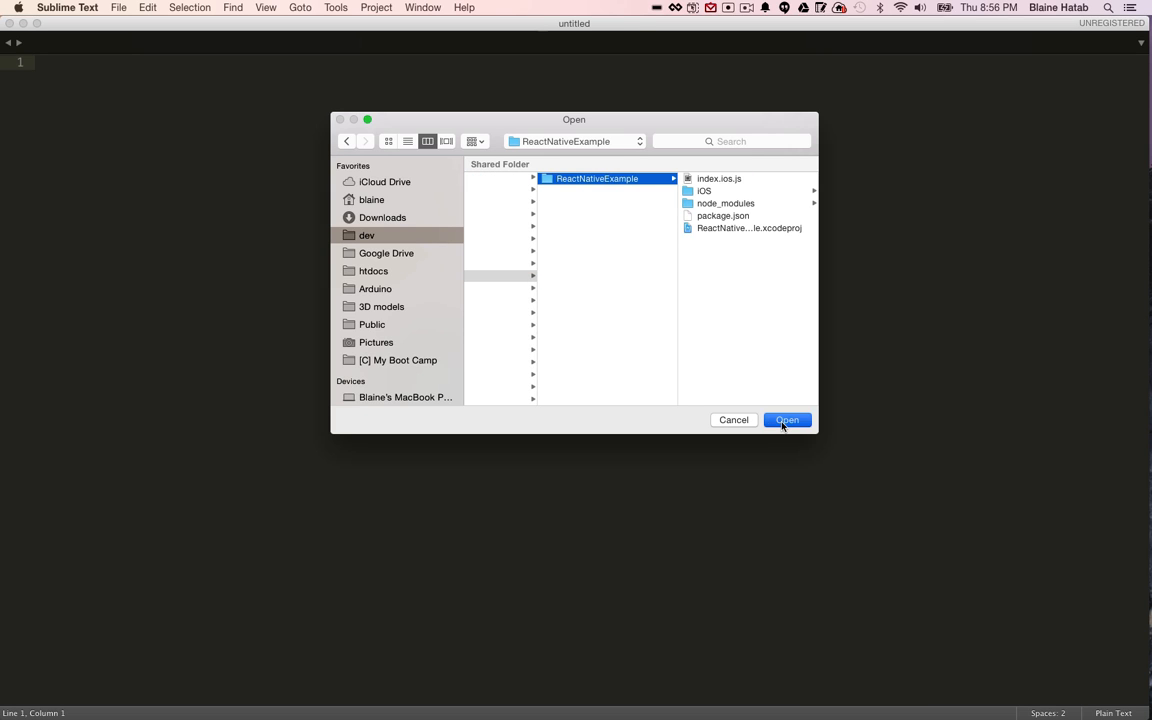
click(787, 419)
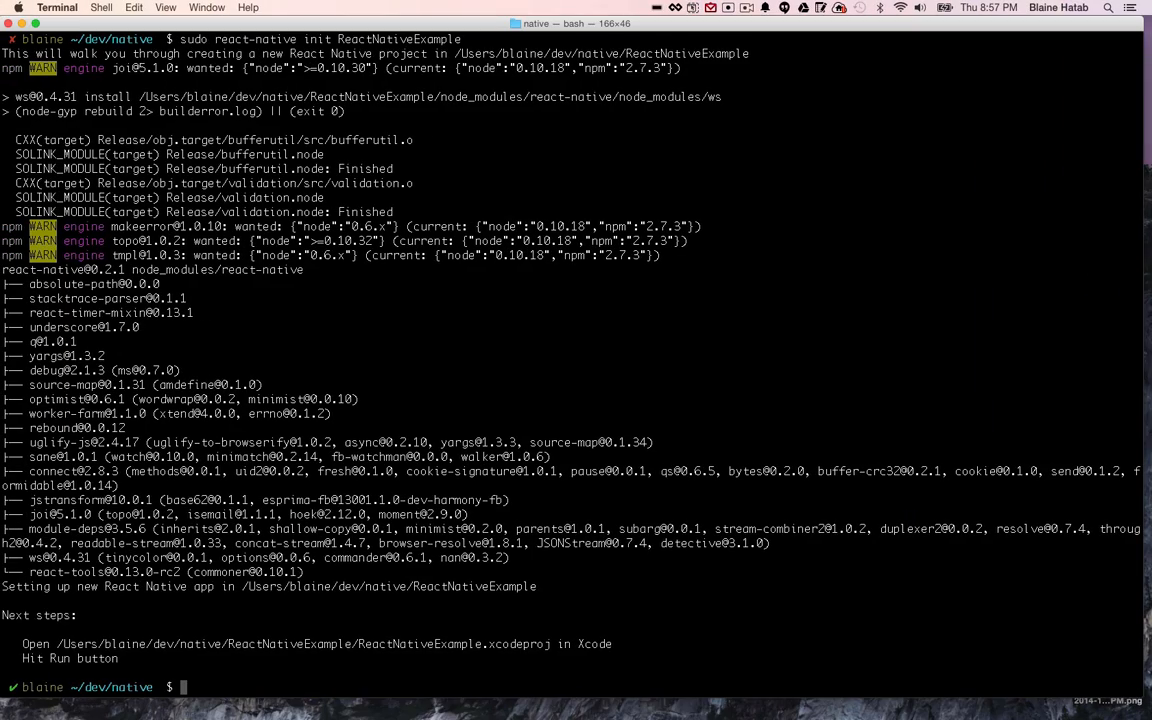
- Run npm start, then begin changing into the ReactNativeExample directory
text(npm start)
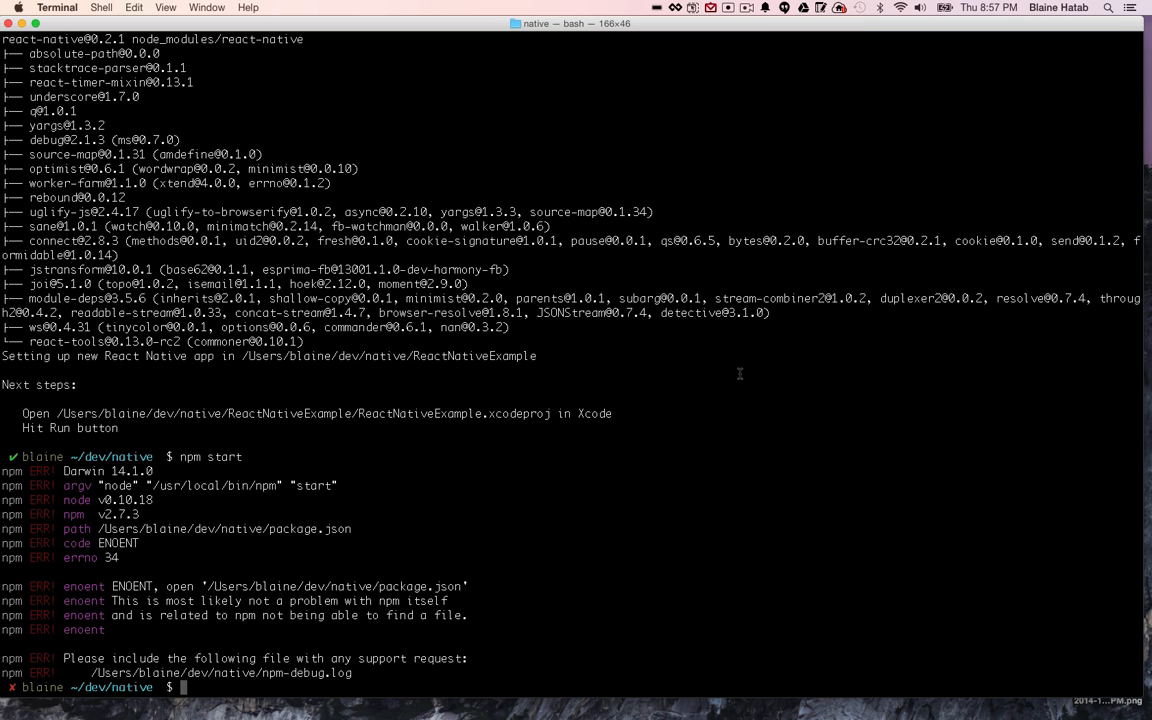
mouse_move(494, 405)
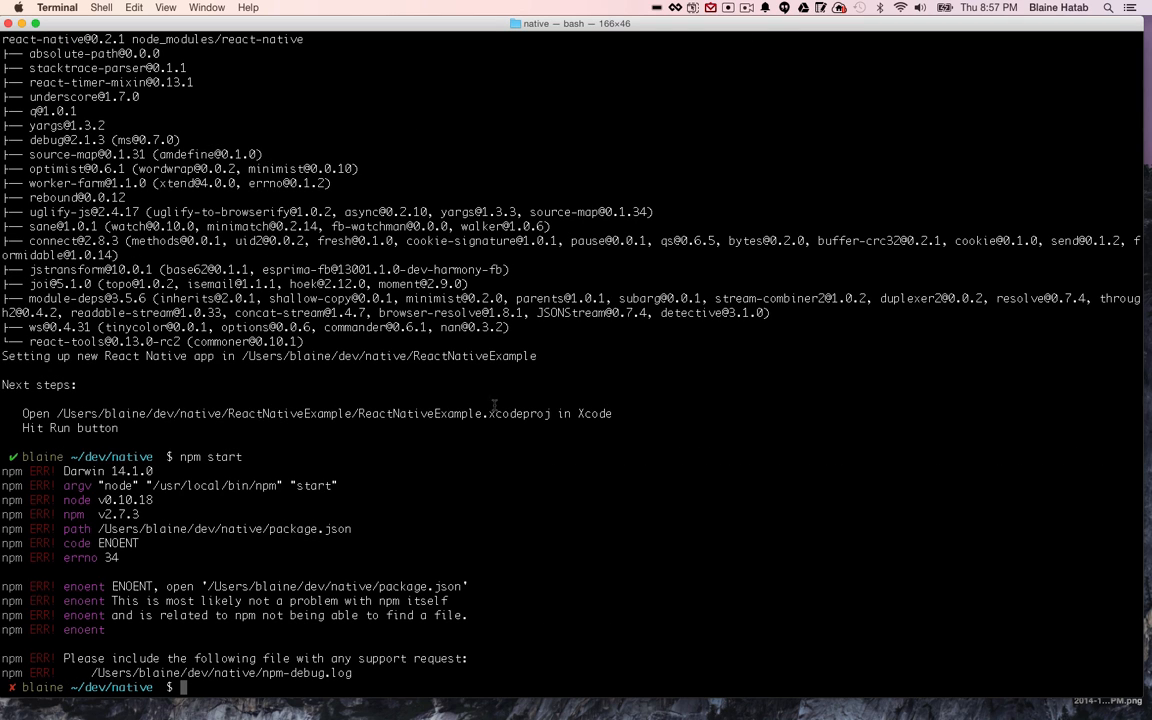
text(cd R)
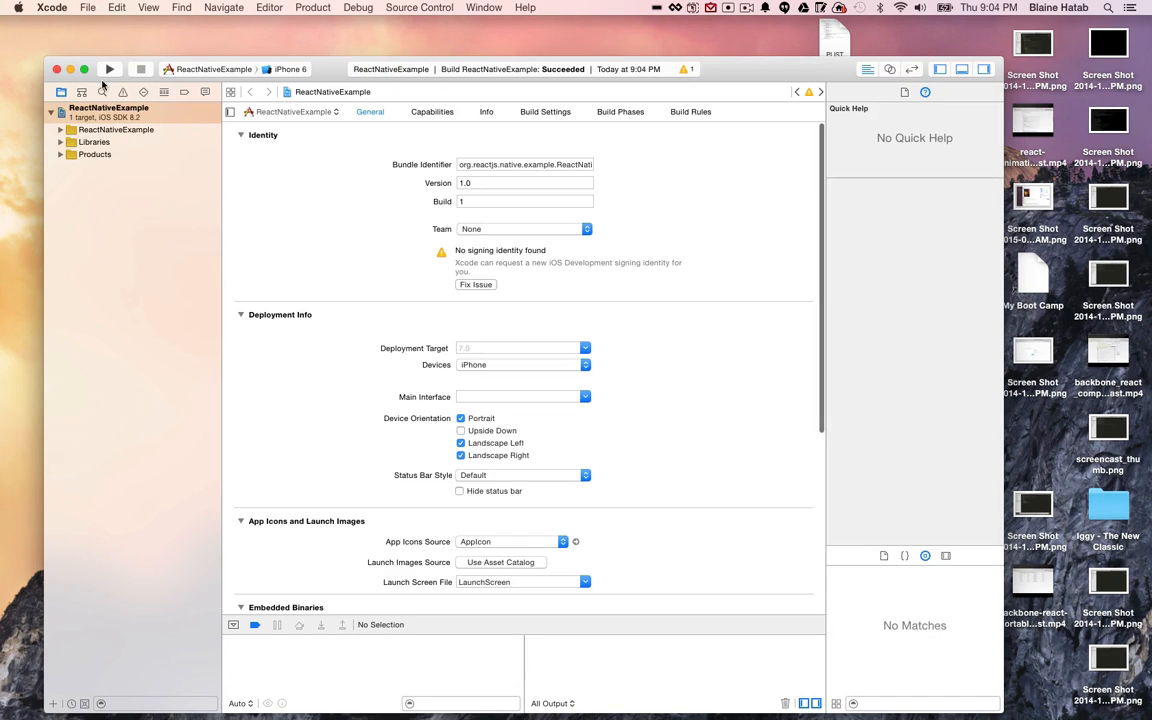
- Run ReactNativeExample on the iPhone 6 simulator, then switch desktops
click(109, 69)
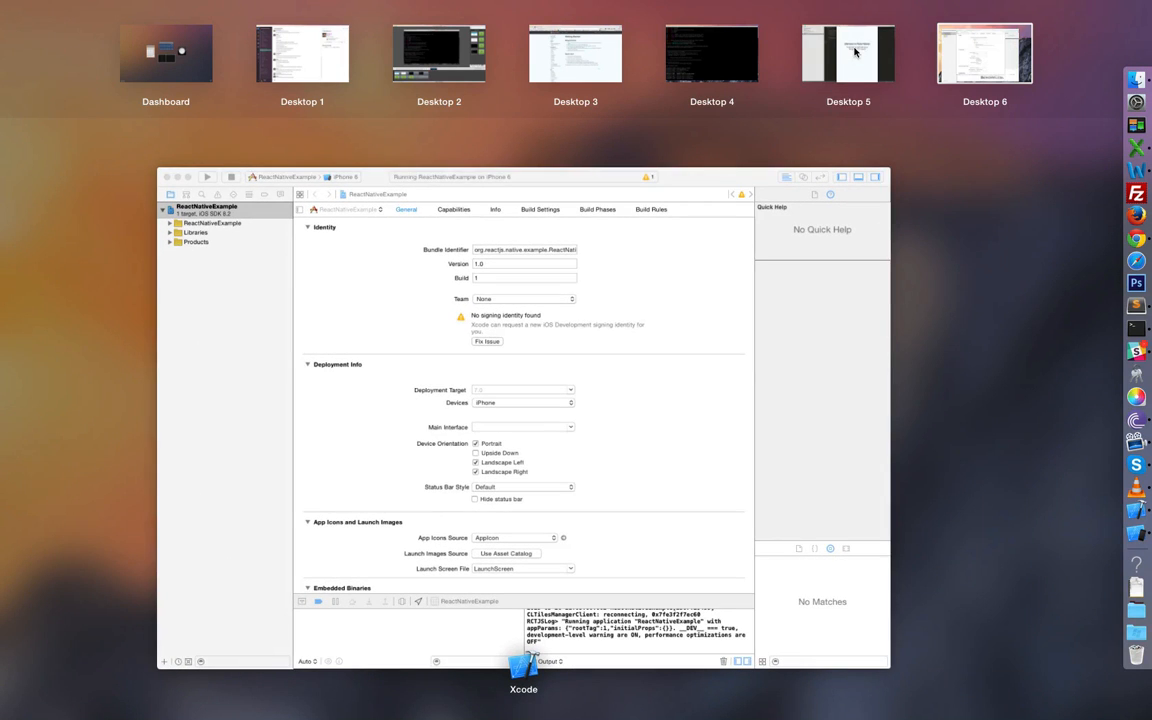
click(848, 53)
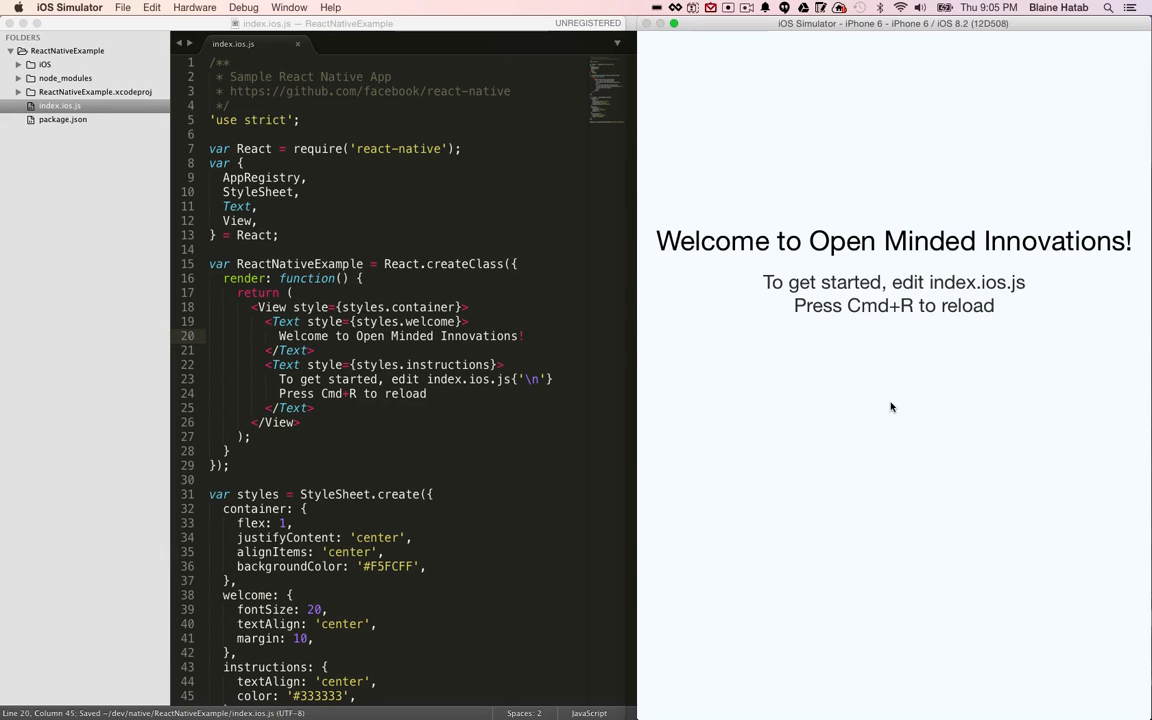
mouse_move(880, 403)
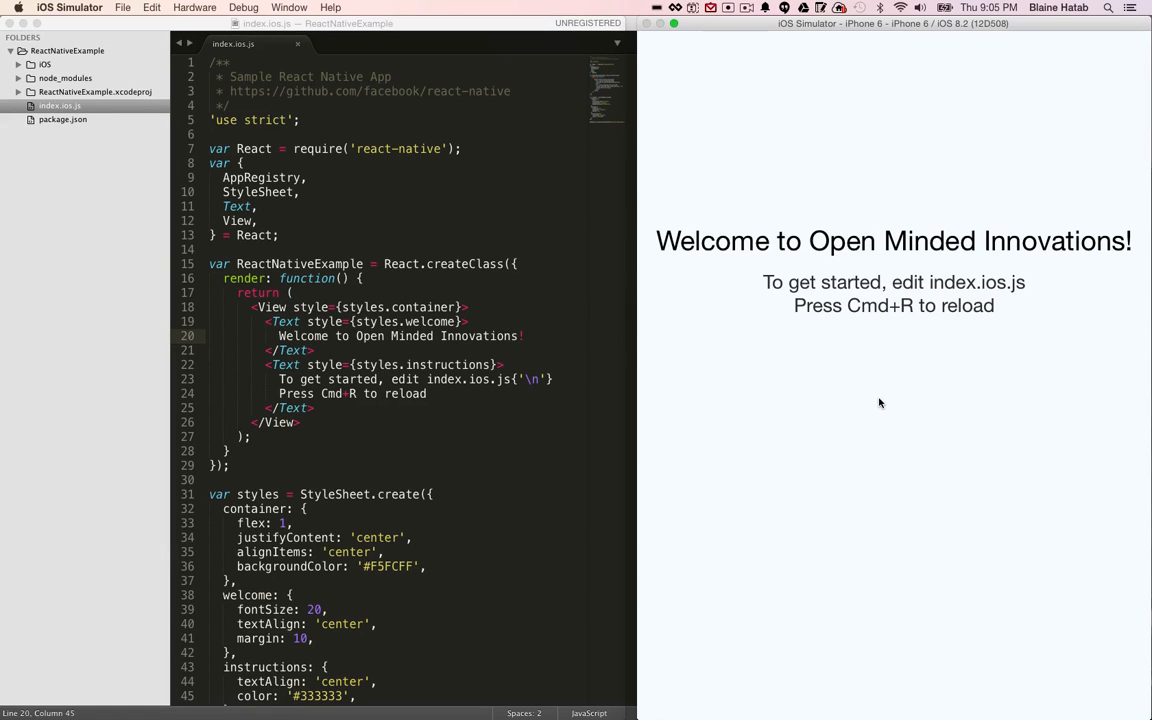
mouse_move(873, 417)
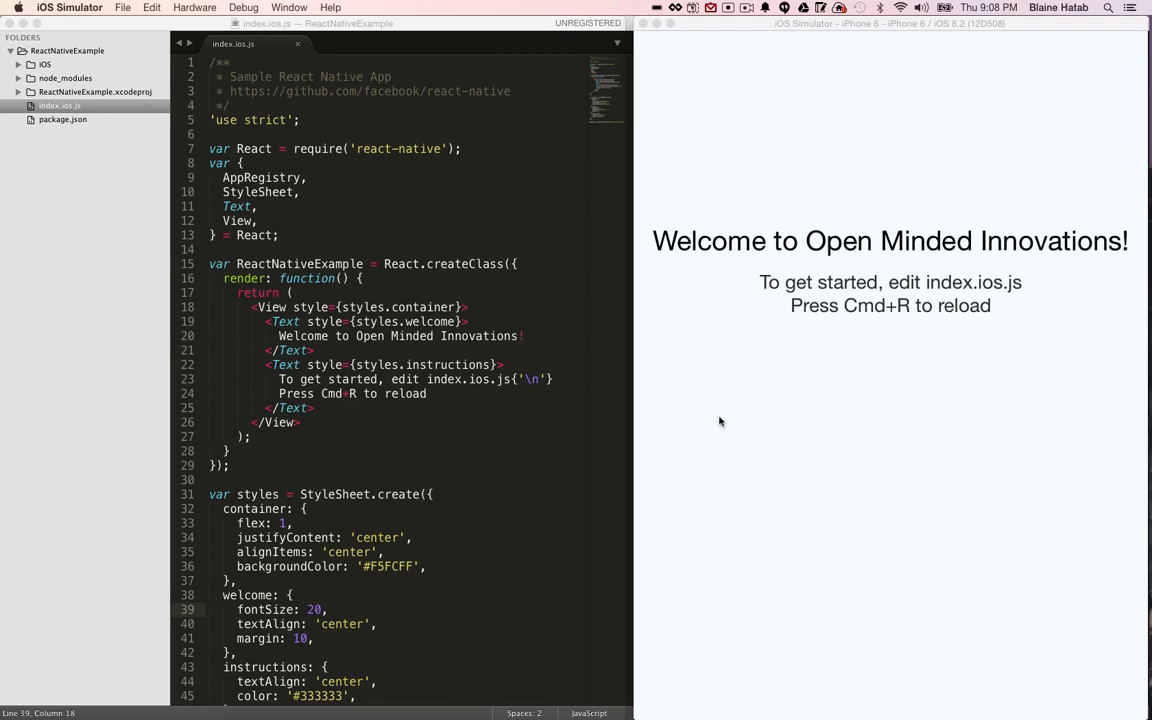
mouse_move(825, 267)
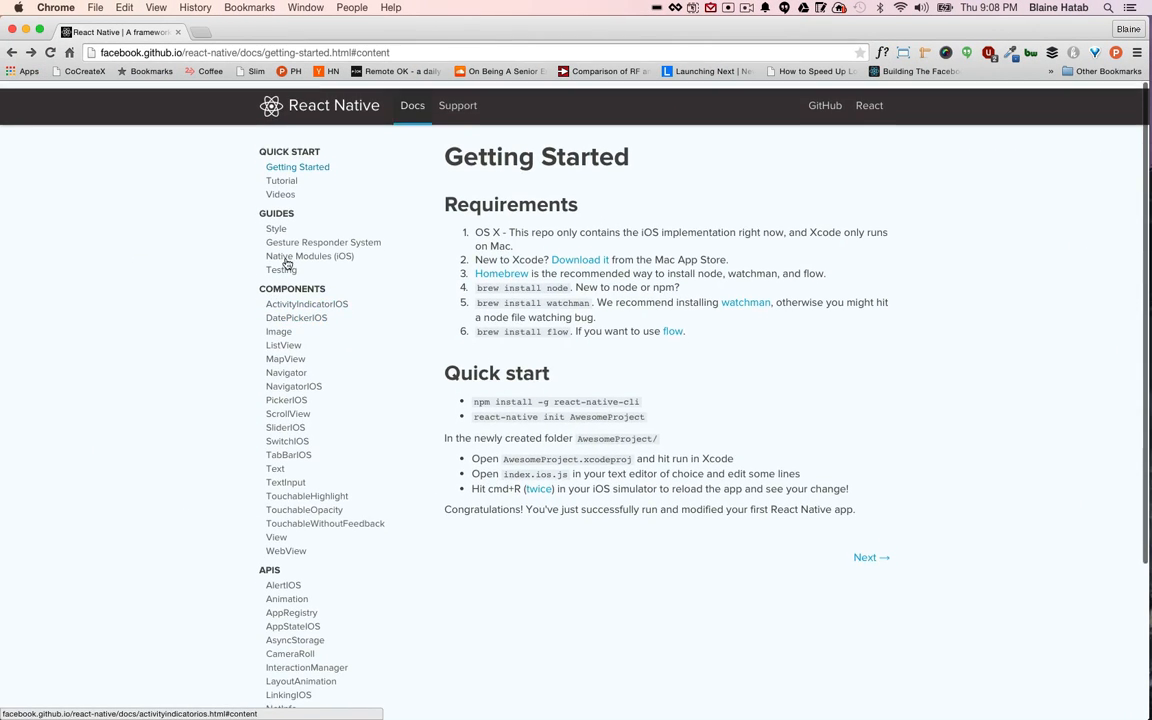
- Open the React Native Tutorial page and scroll down to the final code listing
click(281, 180)
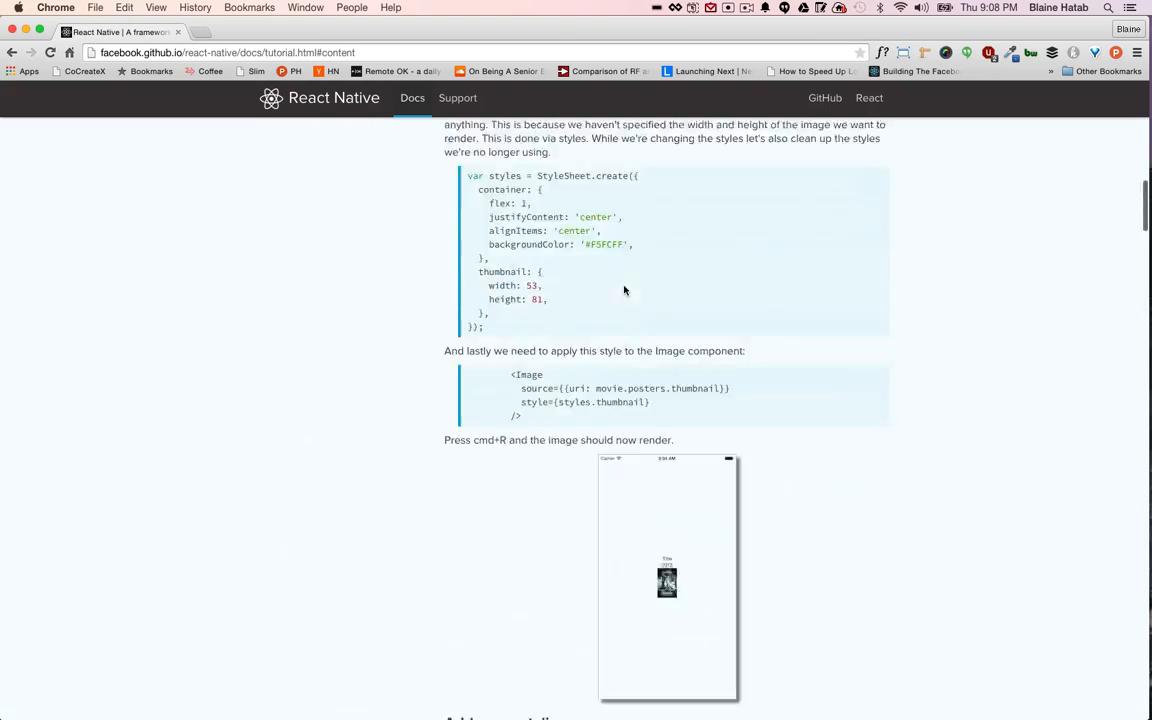
scroll(down, 3)
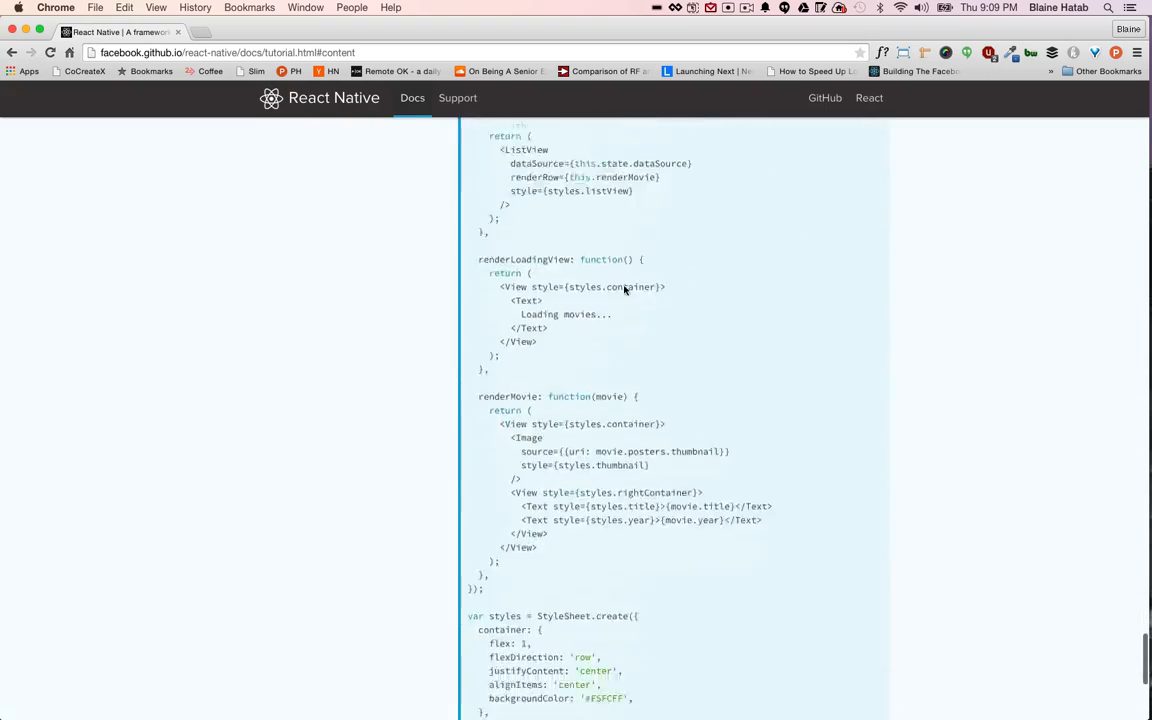
scroll(down, 3)
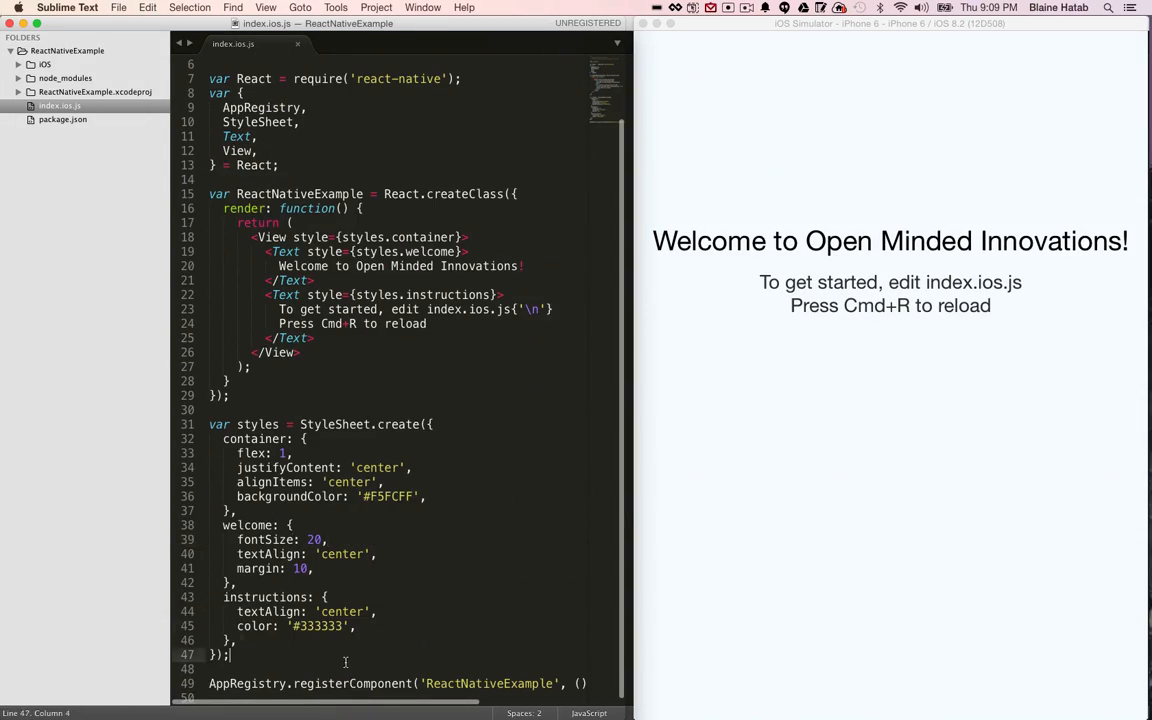
- Scroll through the pasted movie-list code in index.ios.js
scroll(down, 3)
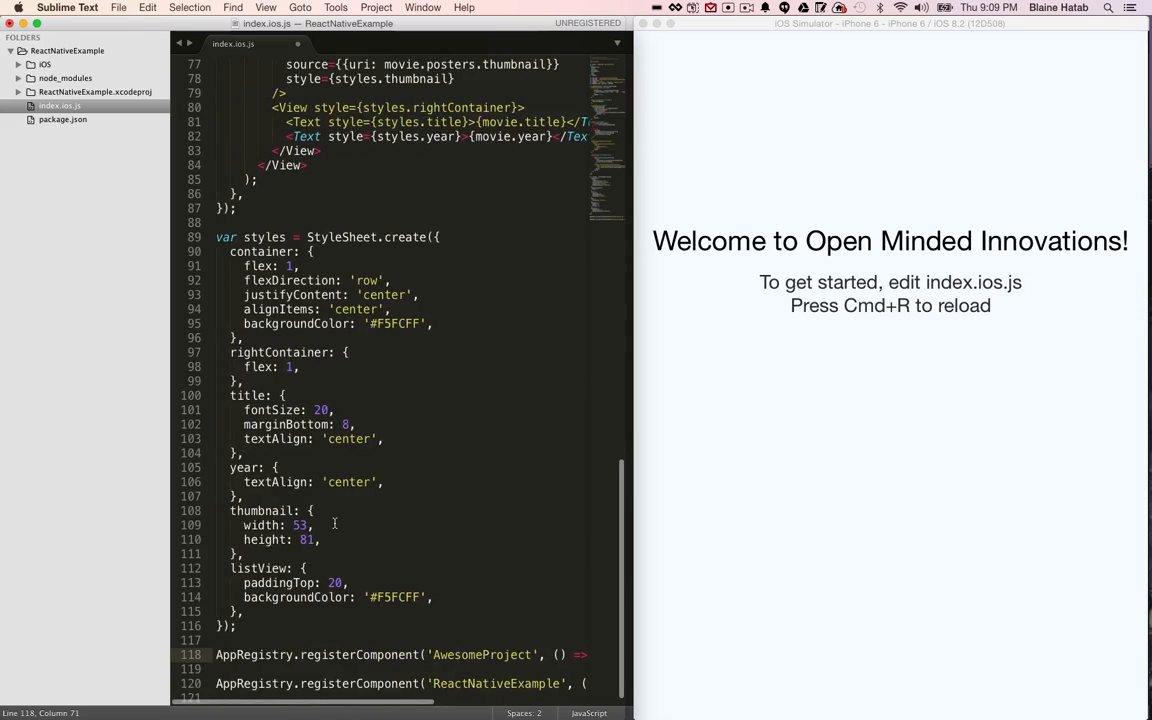
scroll(down, 3)
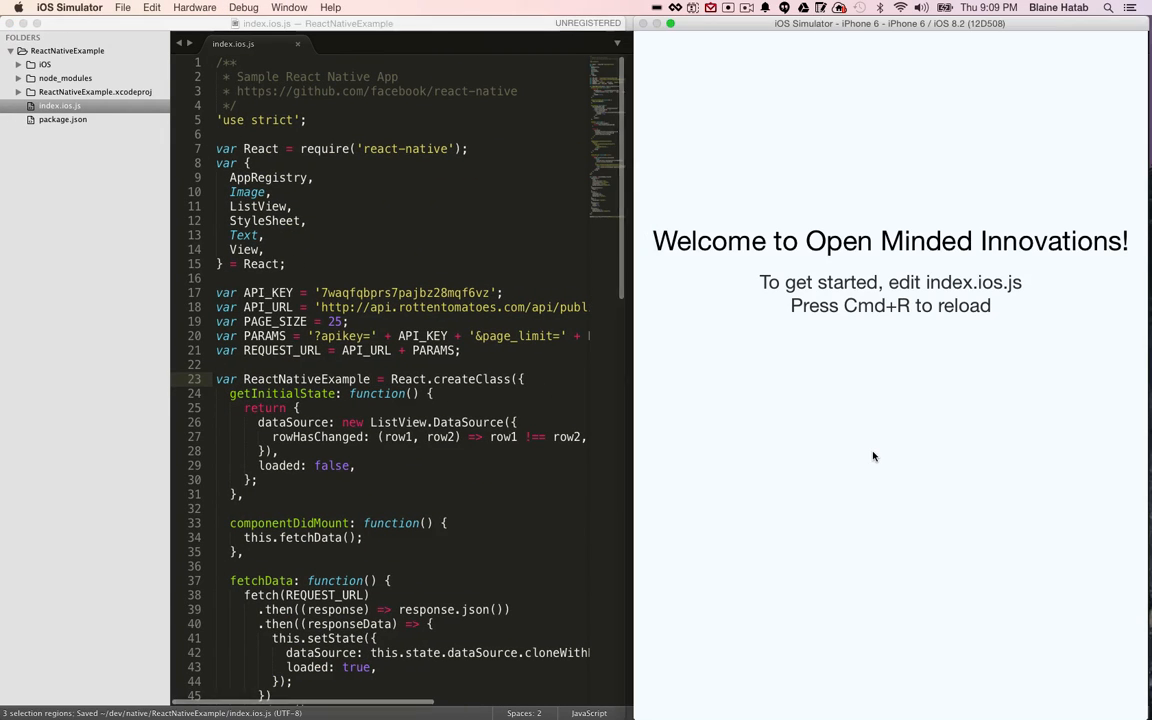
- Reload the simulator app with Cmd+R to show Insurgent, Cinderella and other 2015 movies
key(cmd+r)
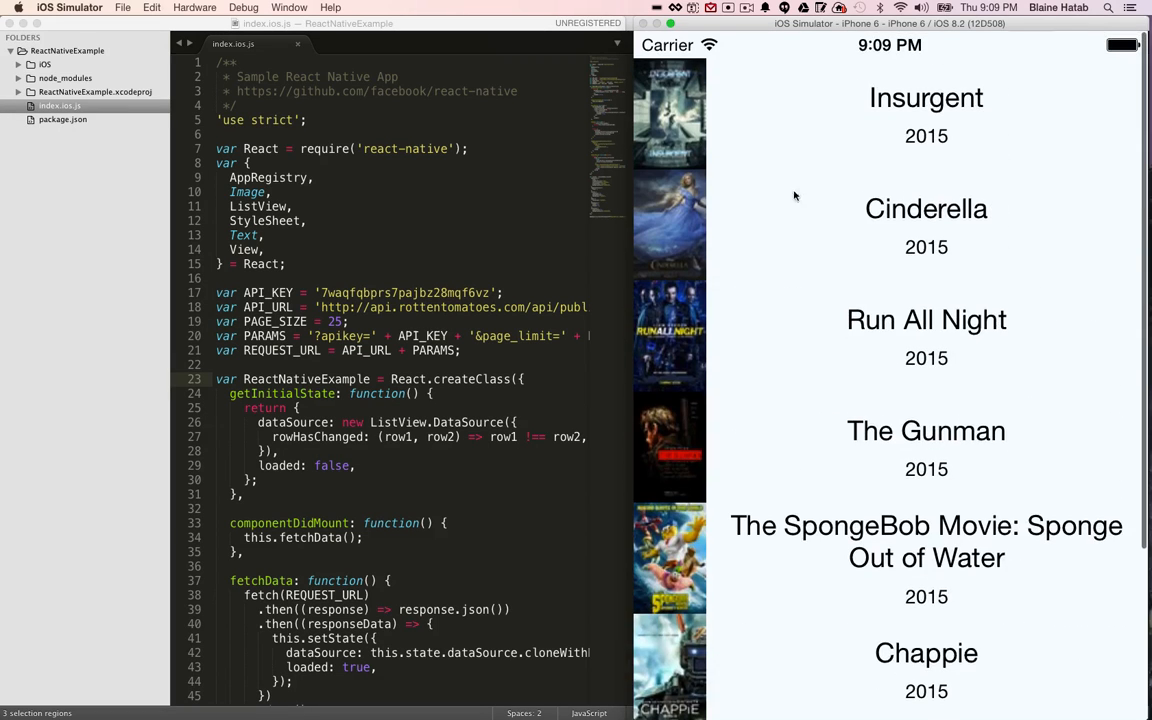
mouse_move(869, 168)
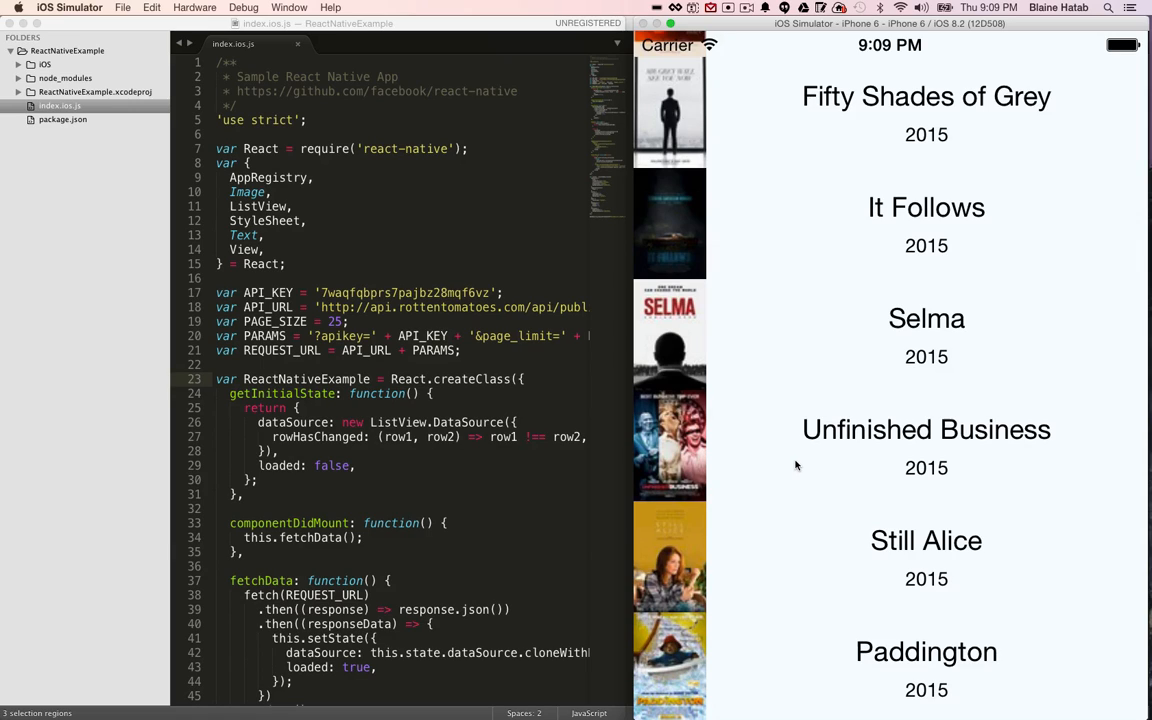
mouse_move(845, 343)
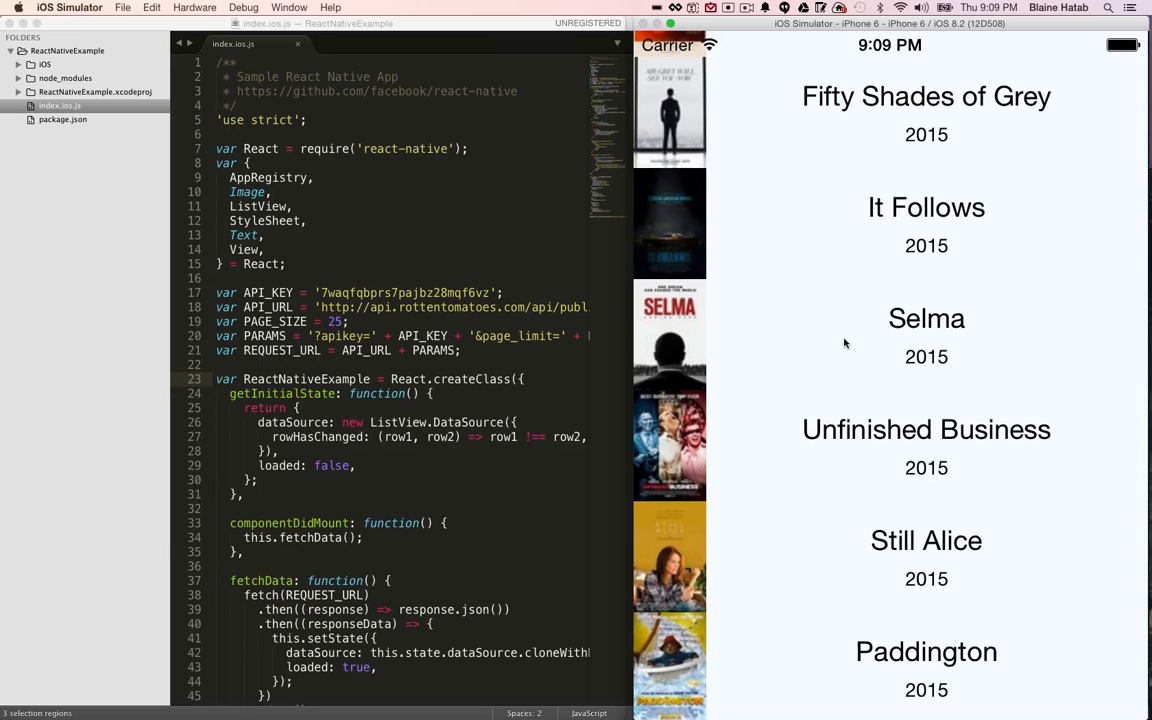